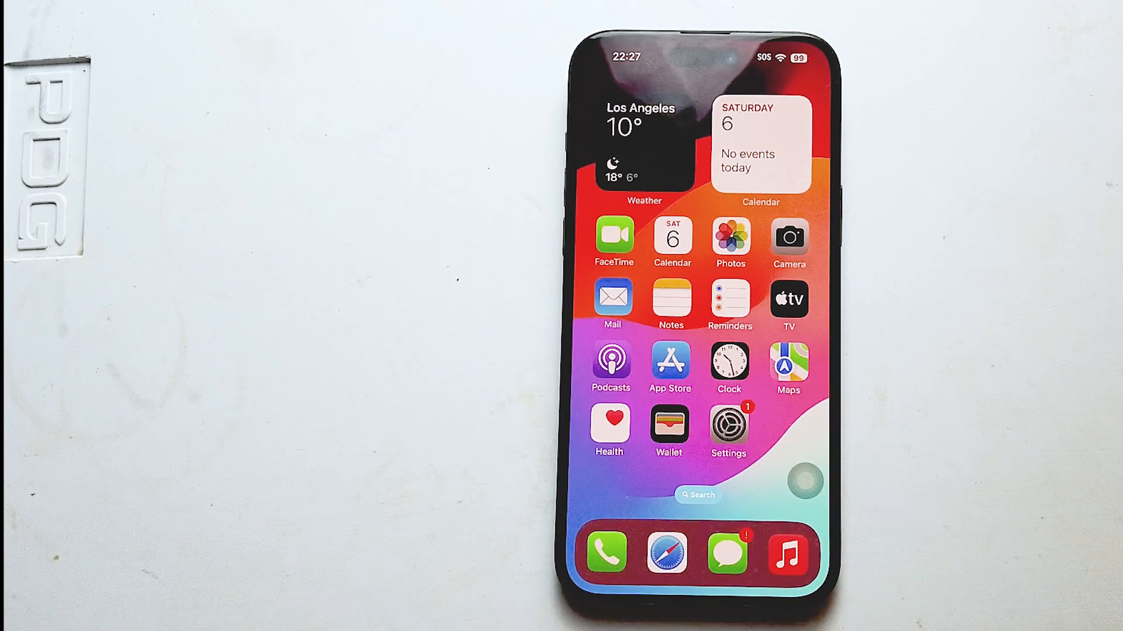
Step: Launch Settings from the home screen and scroll the main list to reveal Accessibility
{"action": "left_click", "coordinate": [727, 429]}
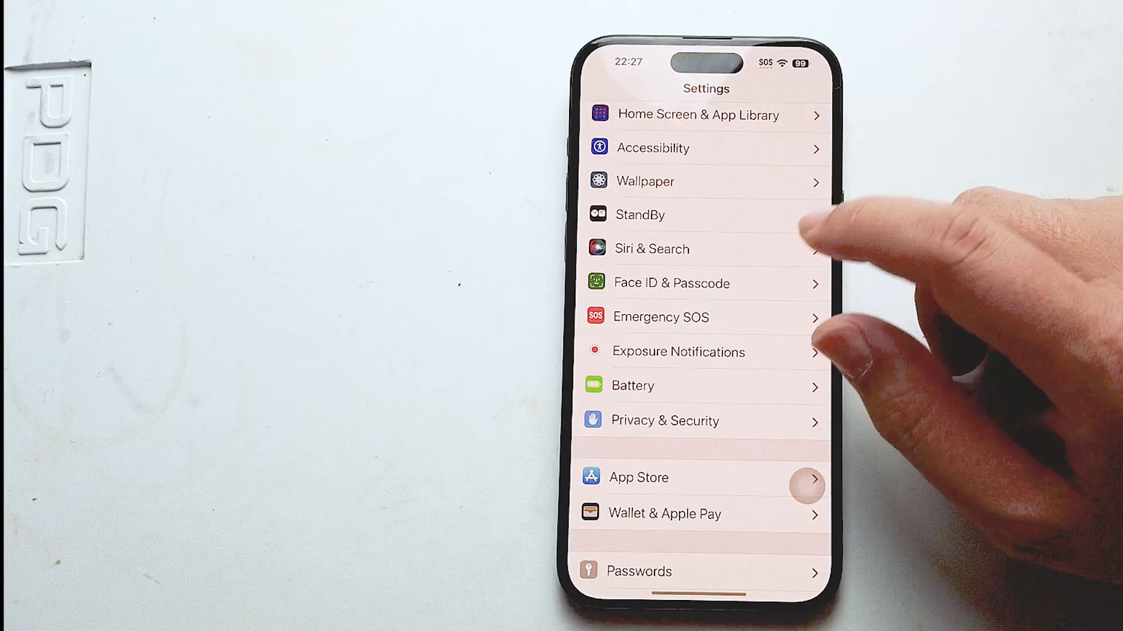
{"action": "scroll", "scroll_direction": "down", "scroll_amount": 3}
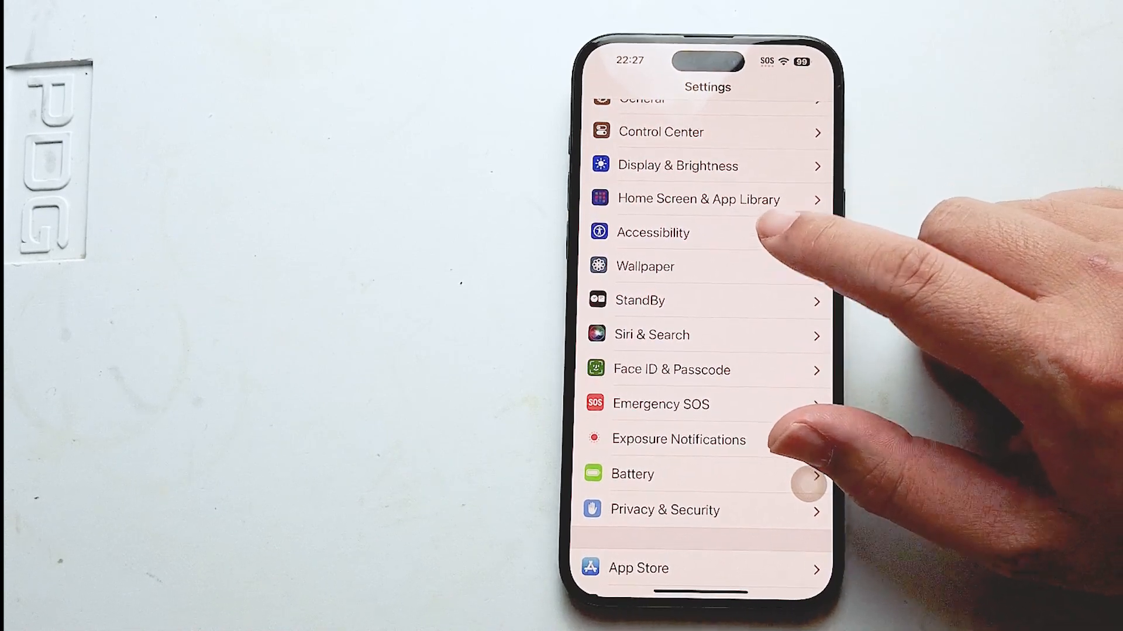
Step: Navigate Accessibility > Touch > Touch Accommodations to show its on/off toggle
{"action": "left_click", "coordinate": [653, 233]}
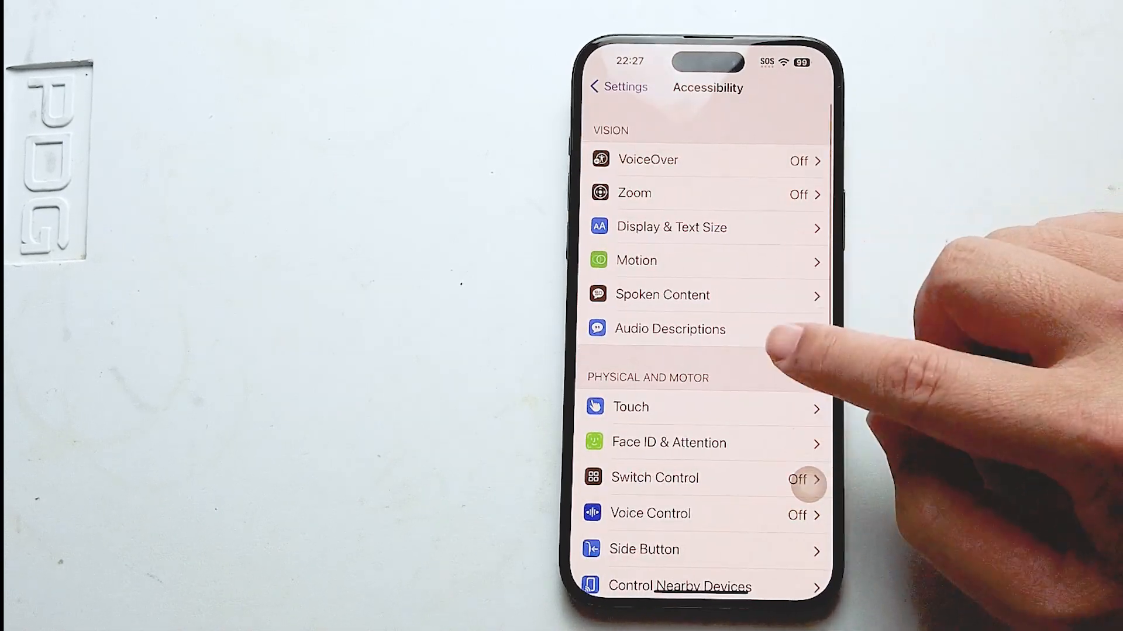
{"action": "scroll", "scroll_direction": "up", "scroll_amount": 3}
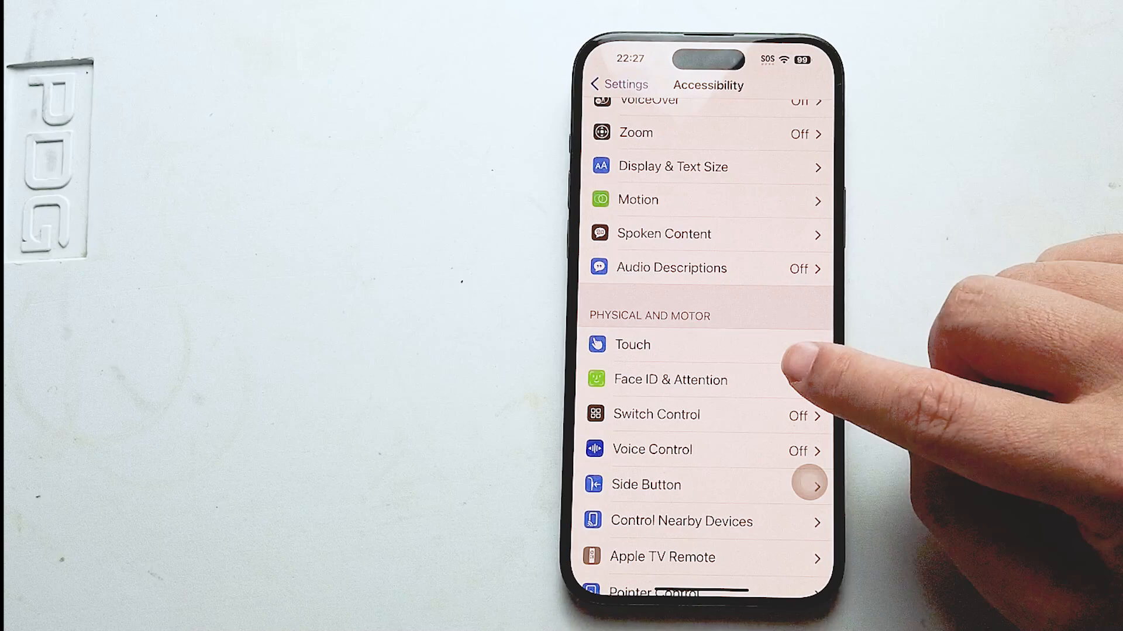
{"action": "left_click", "coordinate": [631, 344]}
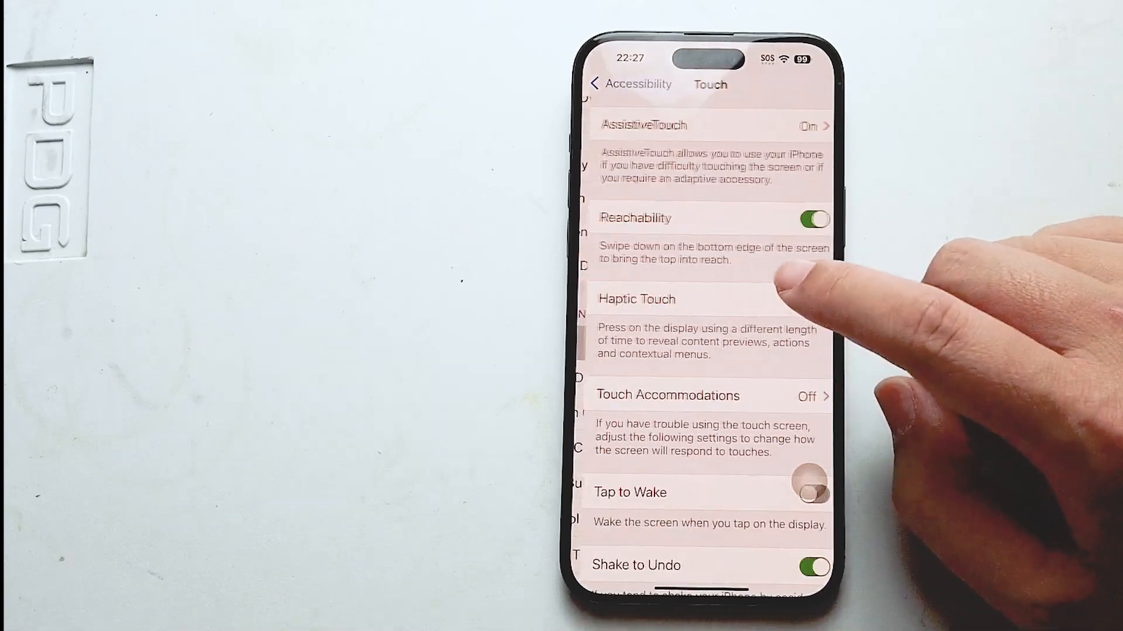
{"action": "scroll", "scroll_direction": "up", "scroll_amount": 3}
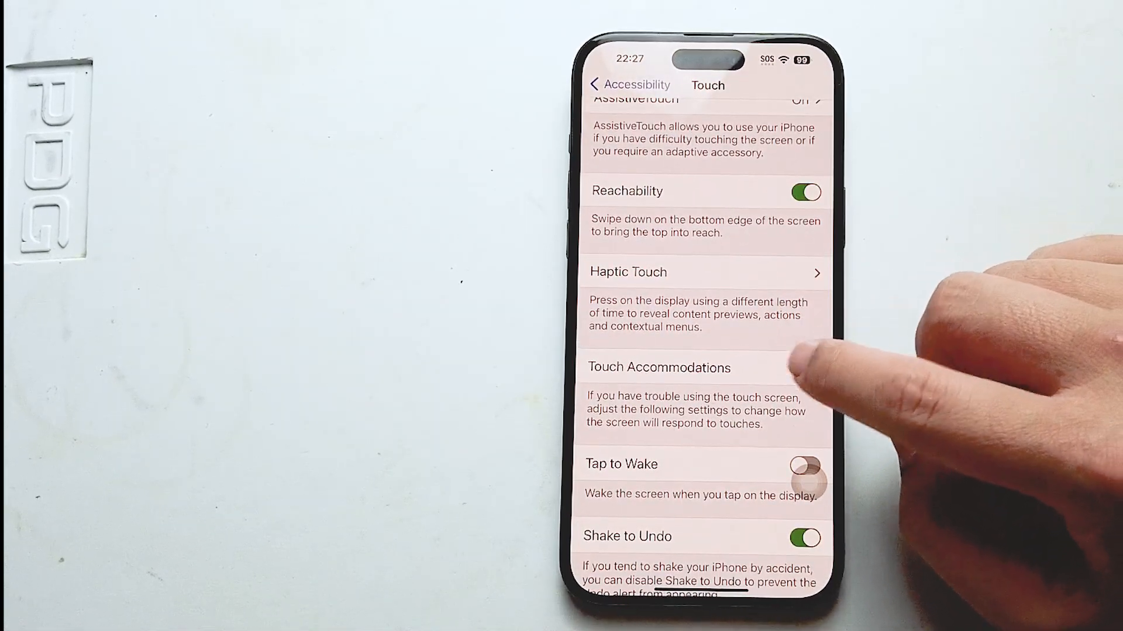
{"action": "left_click", "coordinate": [658, 367]}
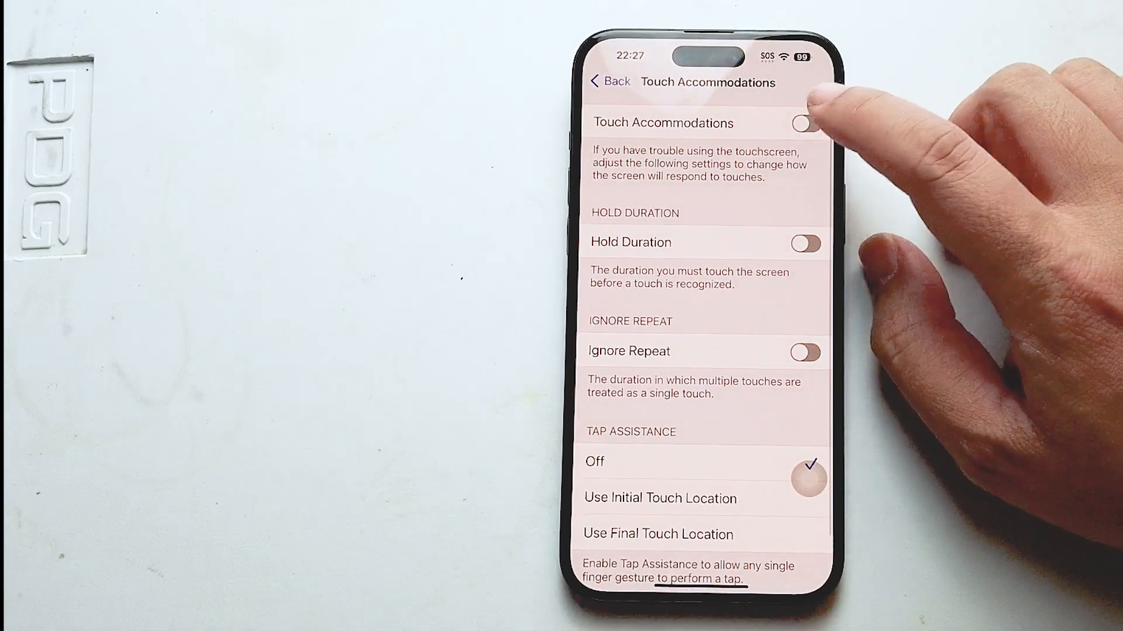